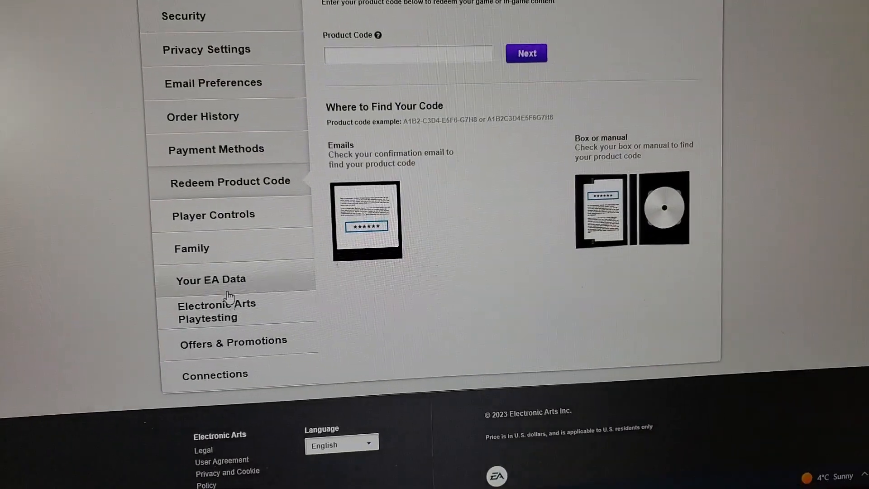
Leave the Redeem Product Code page for the account settings area
{"action": "left_click", "coordinate": [525, 53]}
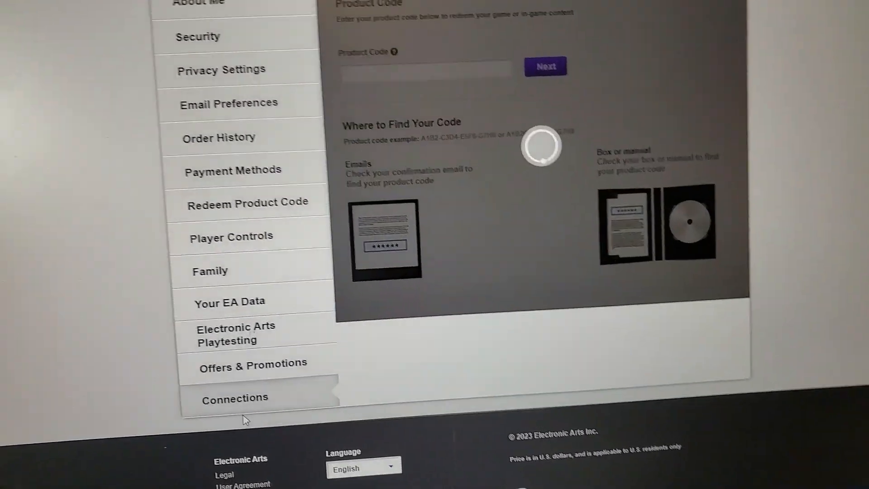
Show the Connections list and bring the Steam entry, marked as linked with an Unlink button, into view
{"action": "left_click", "coordinate": [234, 397]}
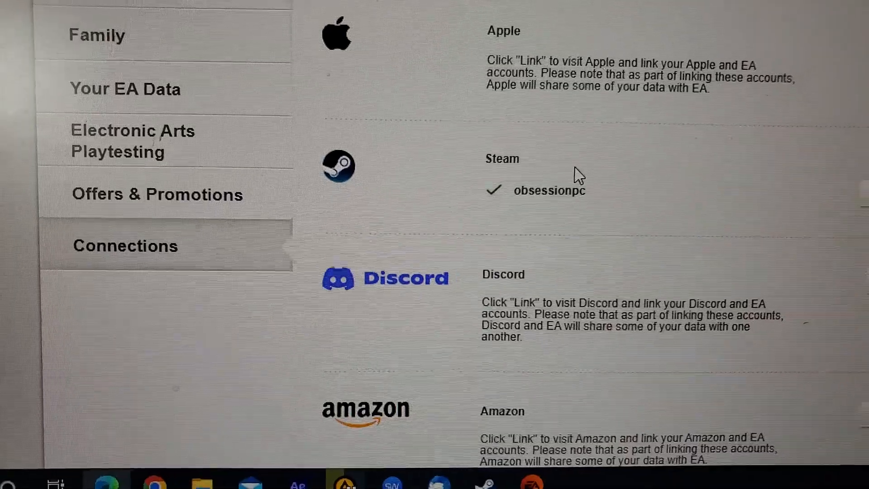
{"action": "scroll", "scroll_direction": "down", "scroll_amount": 3}
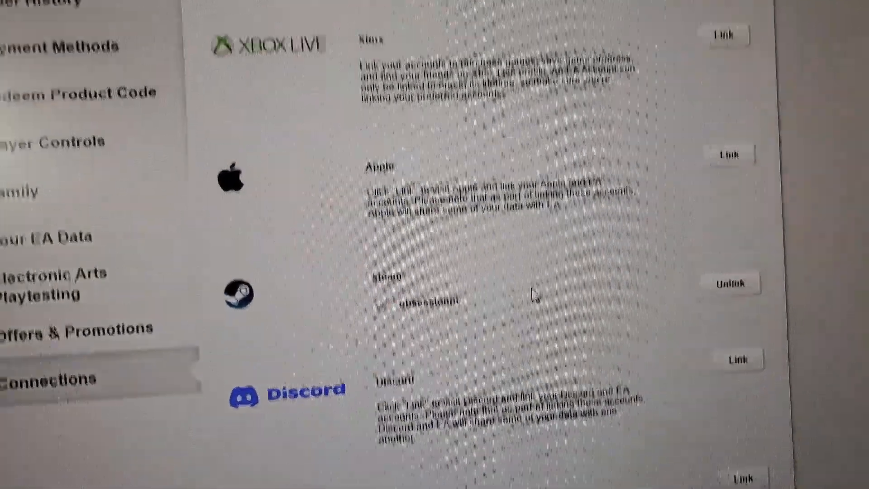
{"action": "scroll", "scroll_direction": "down", "scroll_amount": 3}
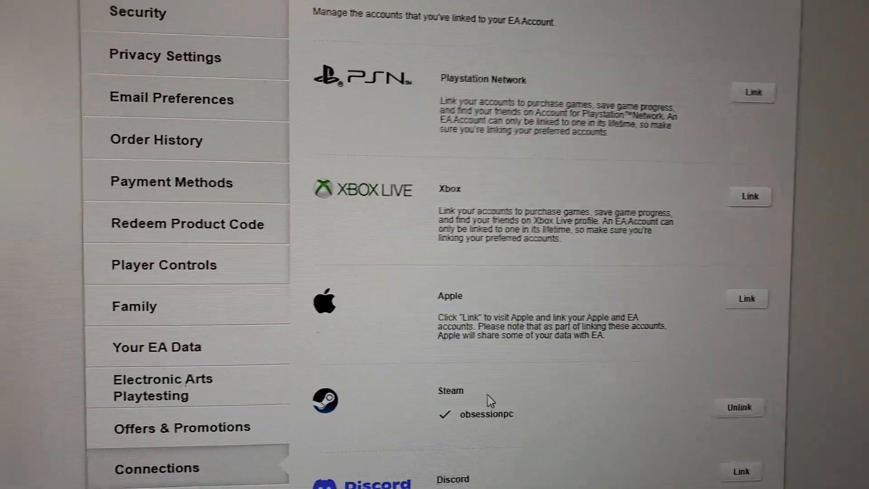